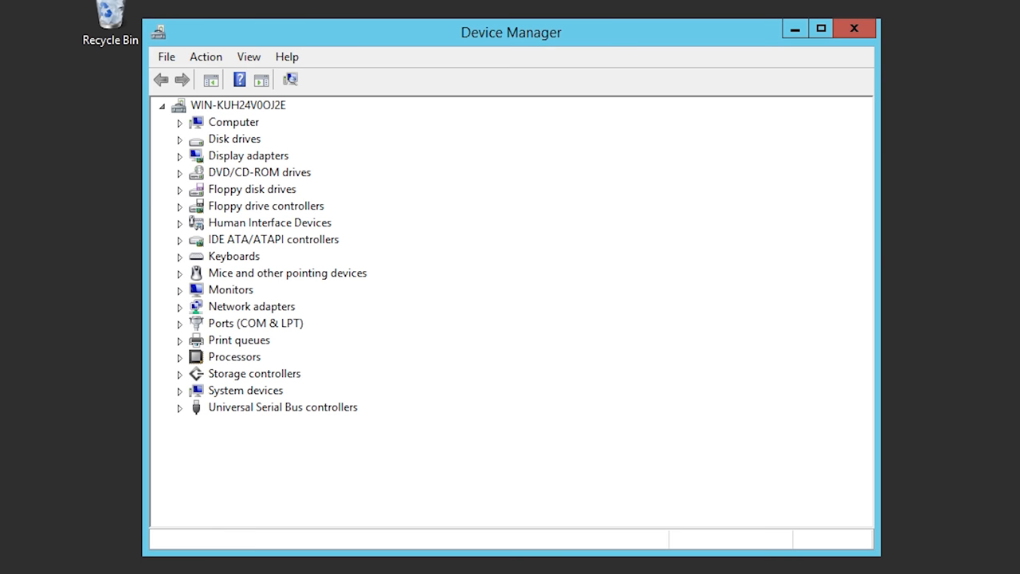
- Expand the Human Interface Devices category to reveal its two USB Input Device entries
click(179, 223)
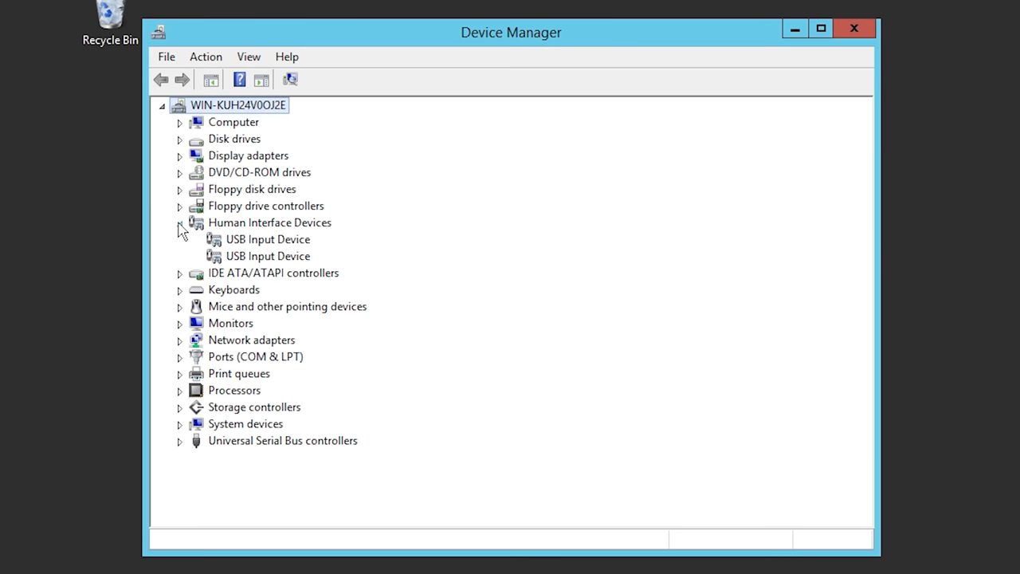